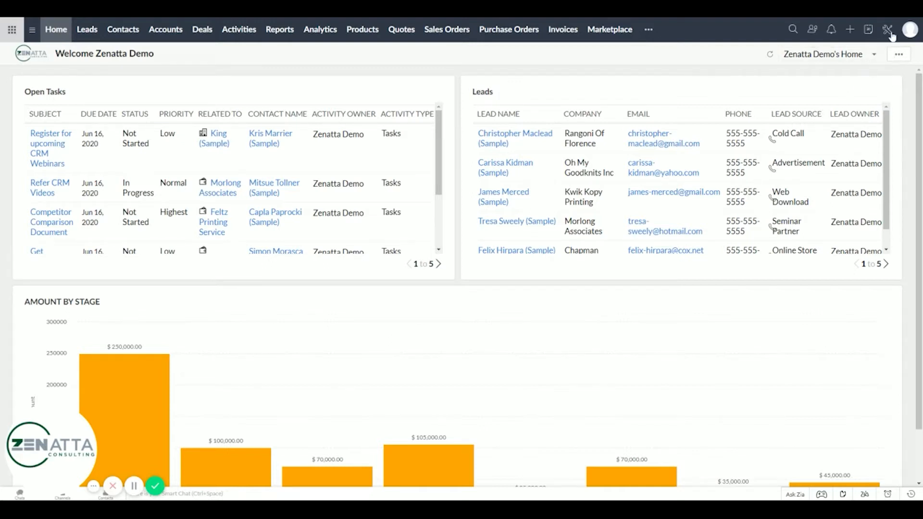
# - Go to the Setup page from the home dashboard via the gear icon
pyautogui.click(880, 28)
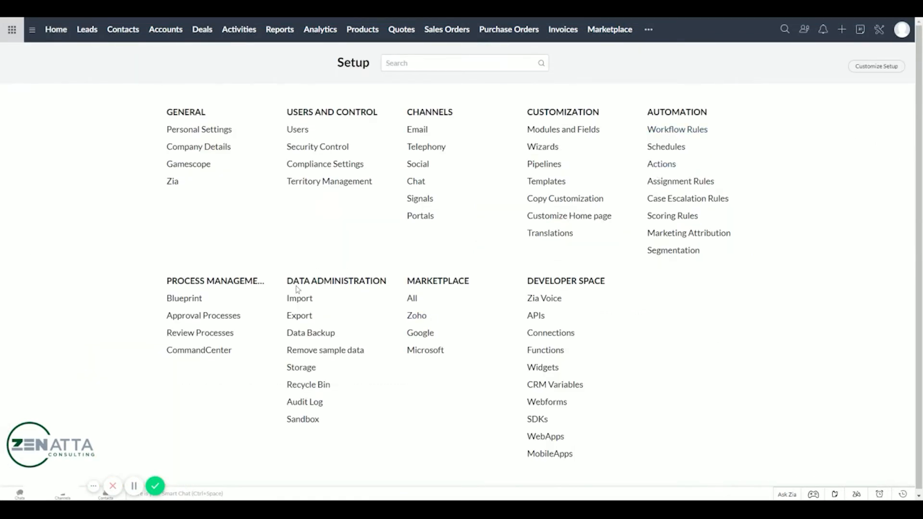
pyautogui.moveTo(310, 333)
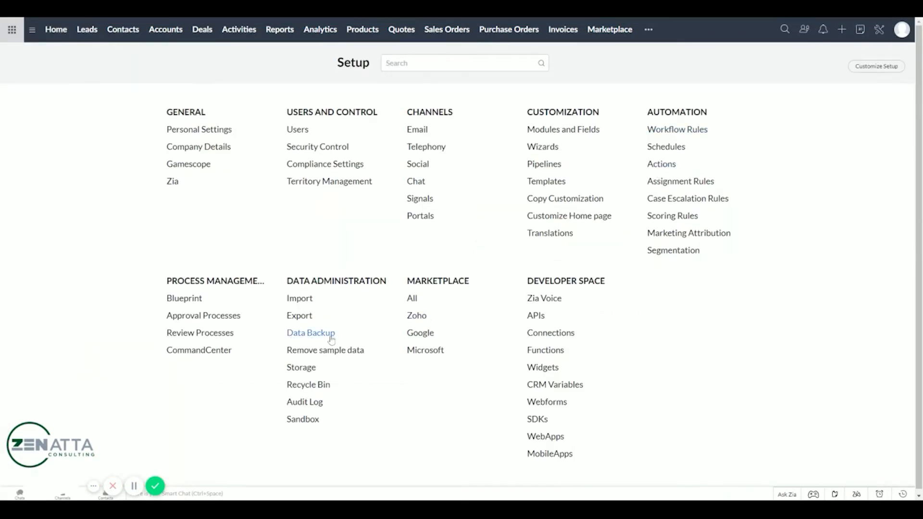
# - Go to the Data Backup page under Data Administration
pyautogui.click(311, 333)
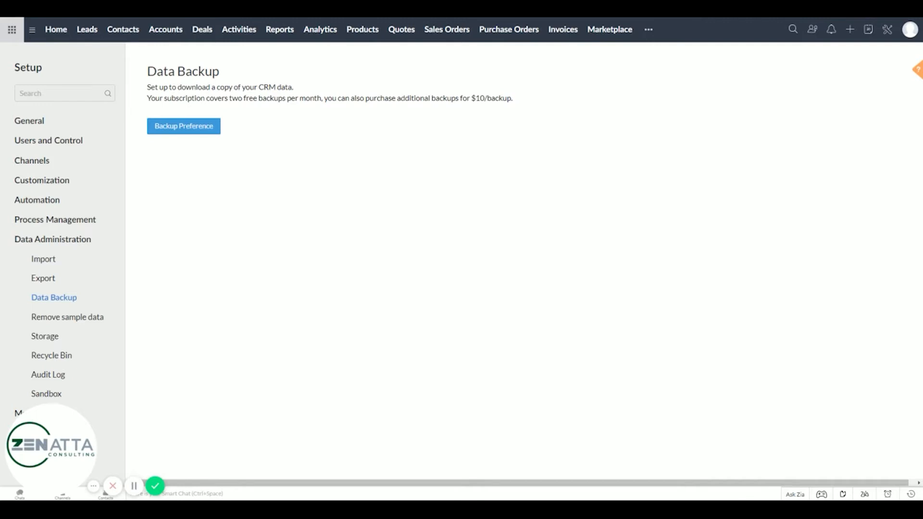
# - Show the Backup Preference schedule options, defaulting to alternate Mondays
pyautogui.click(183, 126)
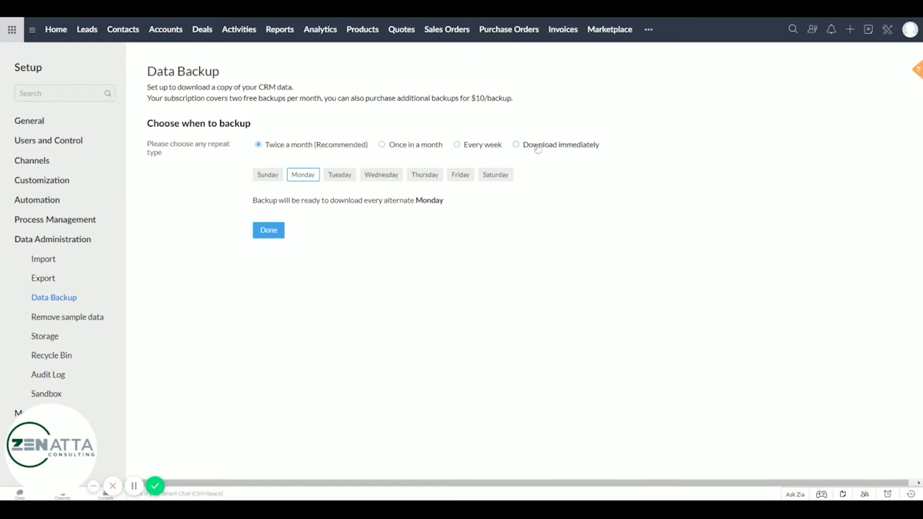
pyautogui.moveTo(296, 124)
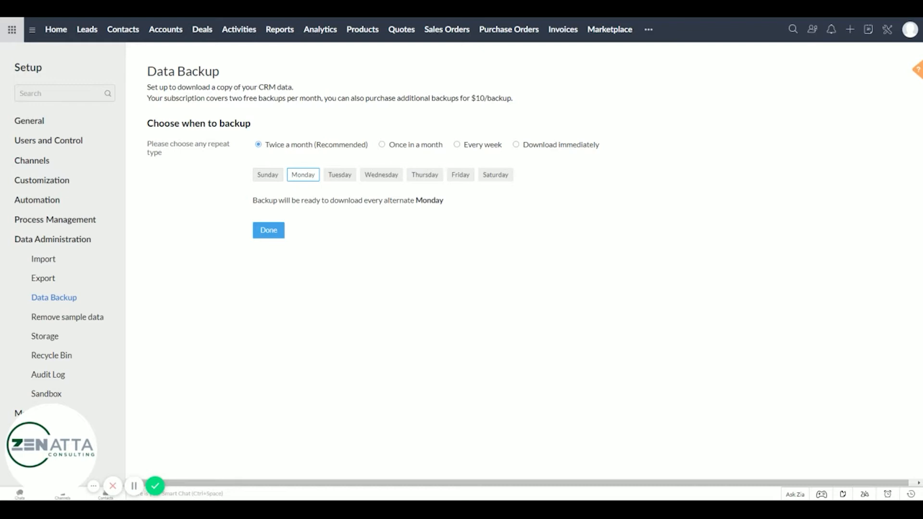
pyautogui.moveTo(421, 218)
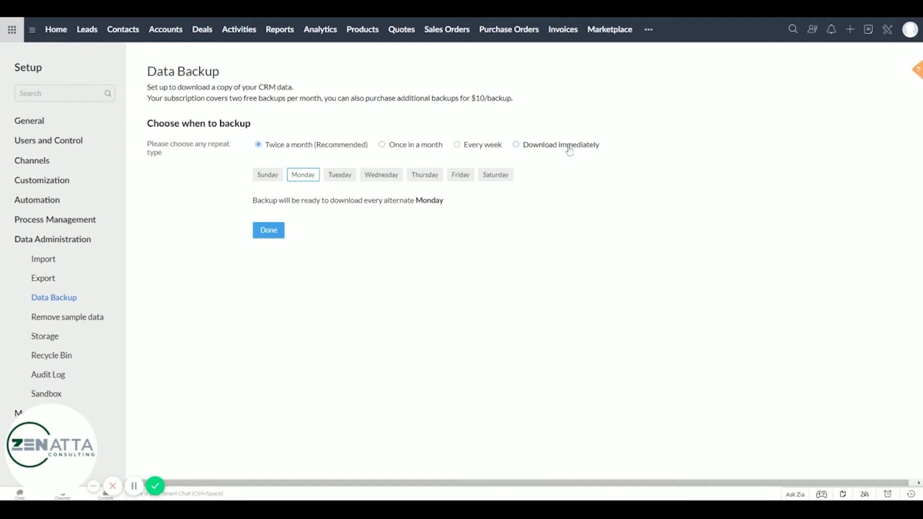
# - Choose 'Download immediately' and start the backup so it shows as Scheduled
pyautogui.click(515, 144)
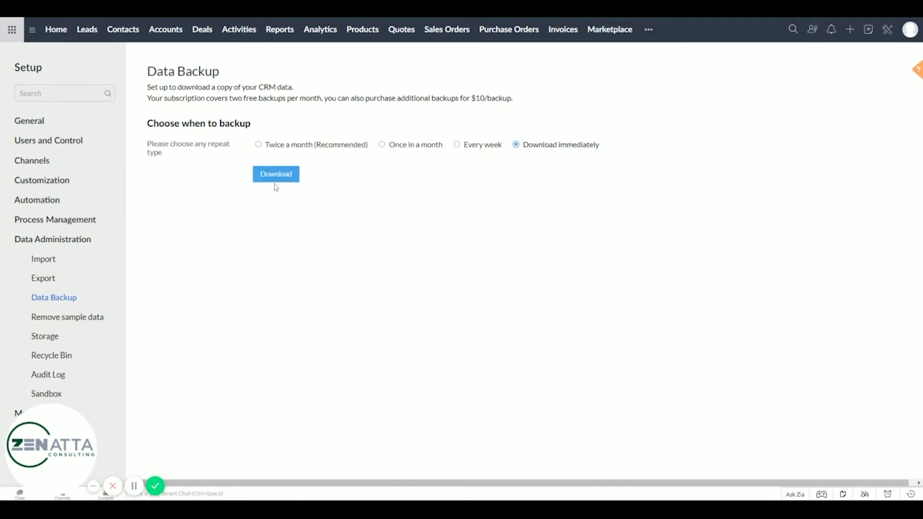
pyautogui.click(276, 174)
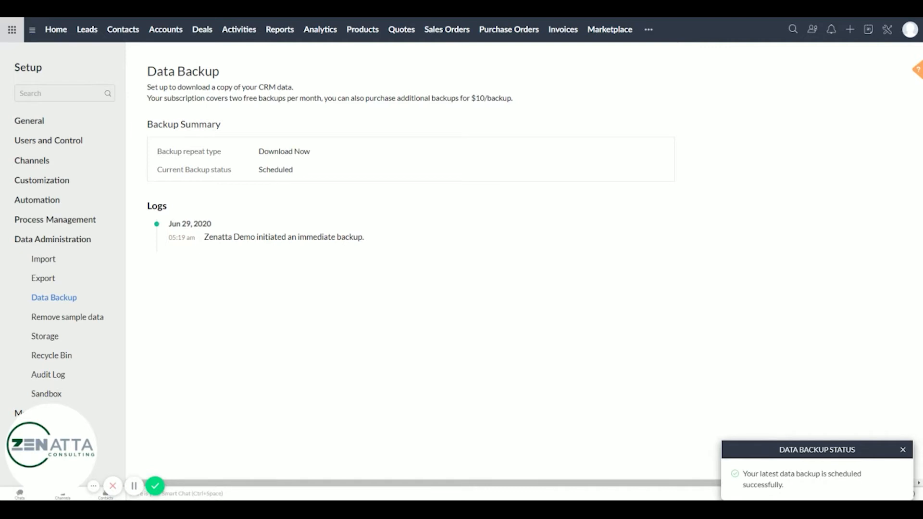
pyautogui.moveTo(533, 364)
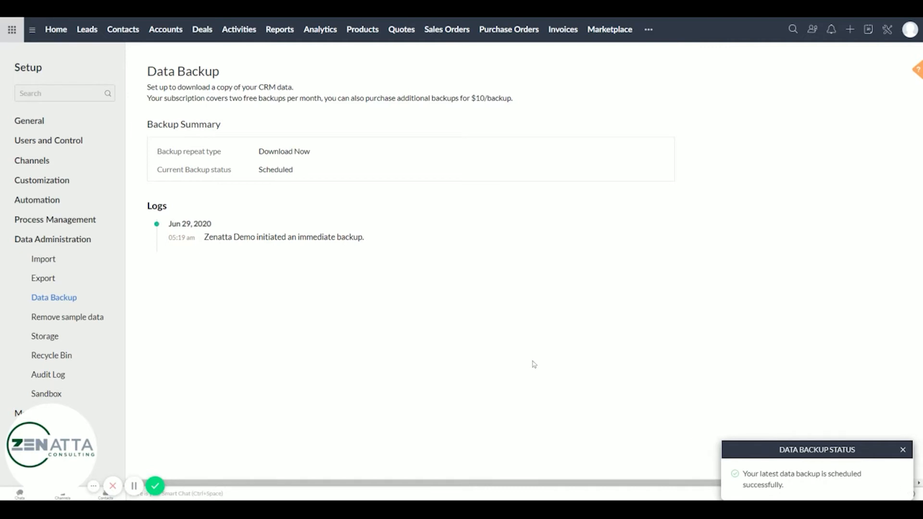
pyautogui.moveTo(520, 354)
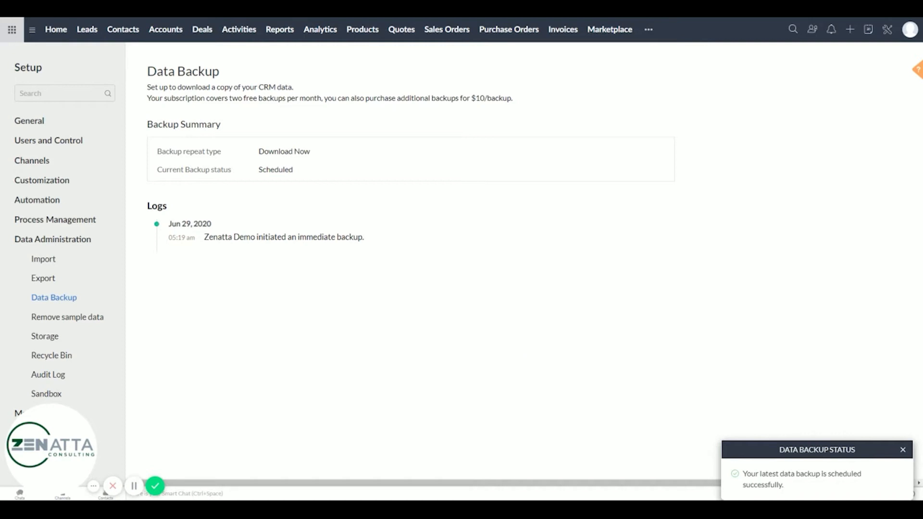
pyautogui.moveTo(516, 348)
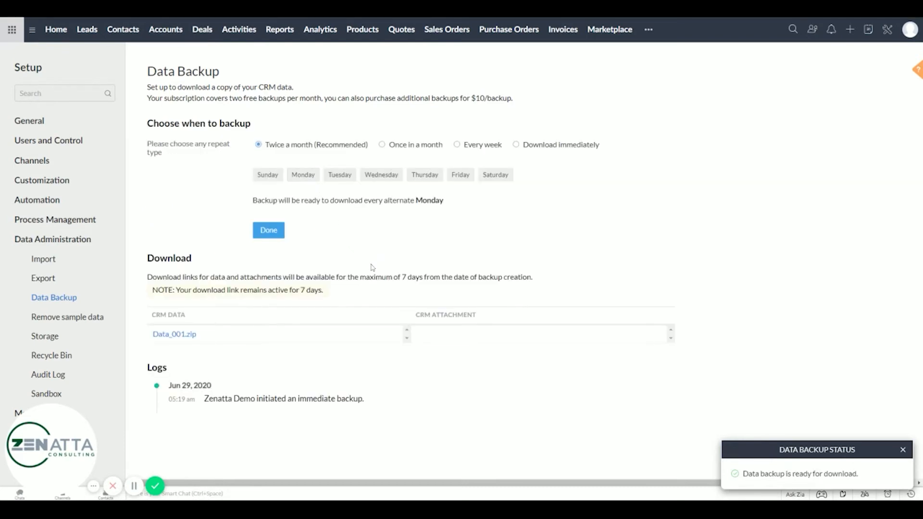
pyautogui.moveTo(288, 309)
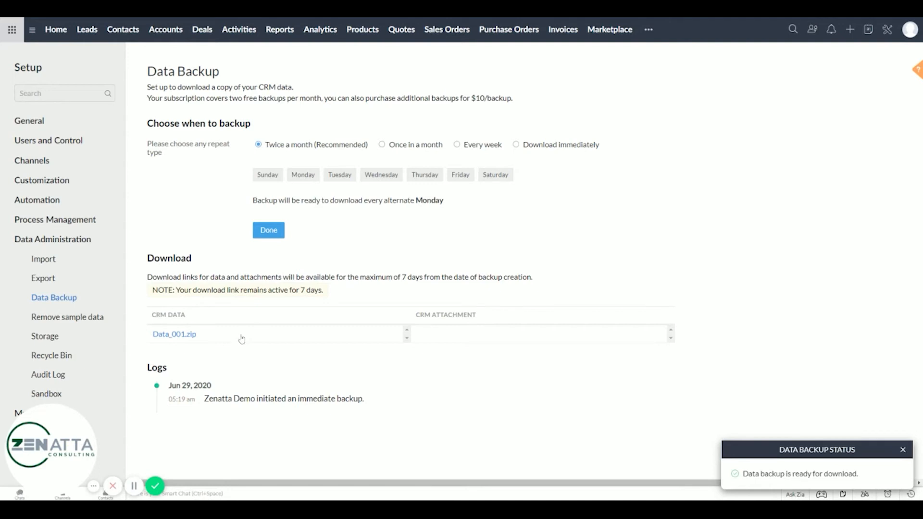
pyautogui.moveTo(190, 354)
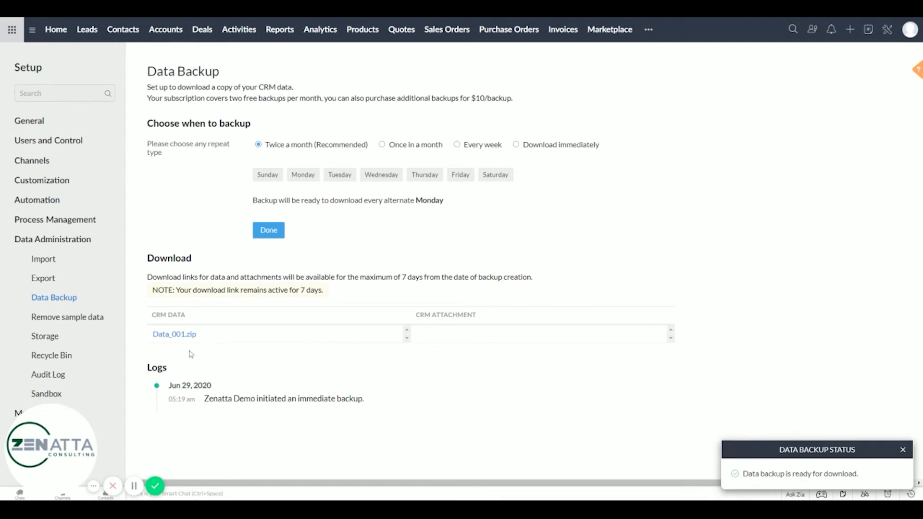
pyautogui.moveTo(386, 313)
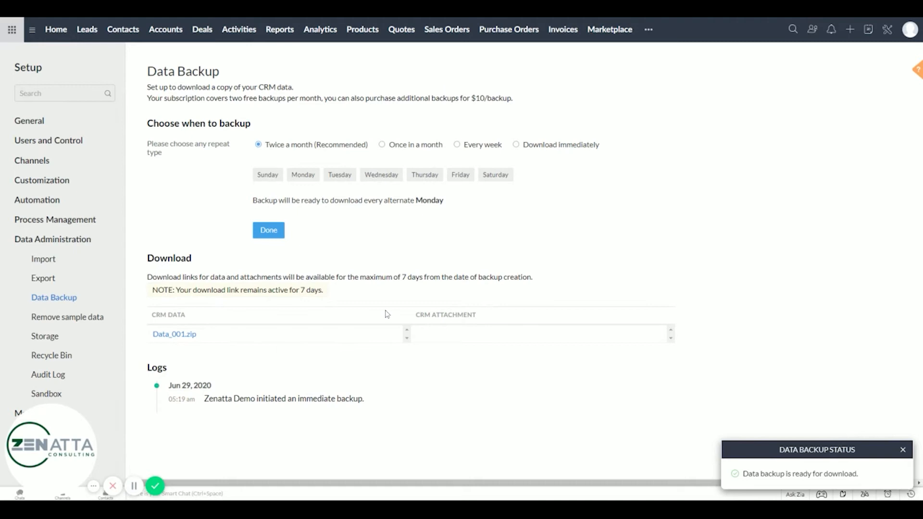
pyautogui.moveTo(193, 347)
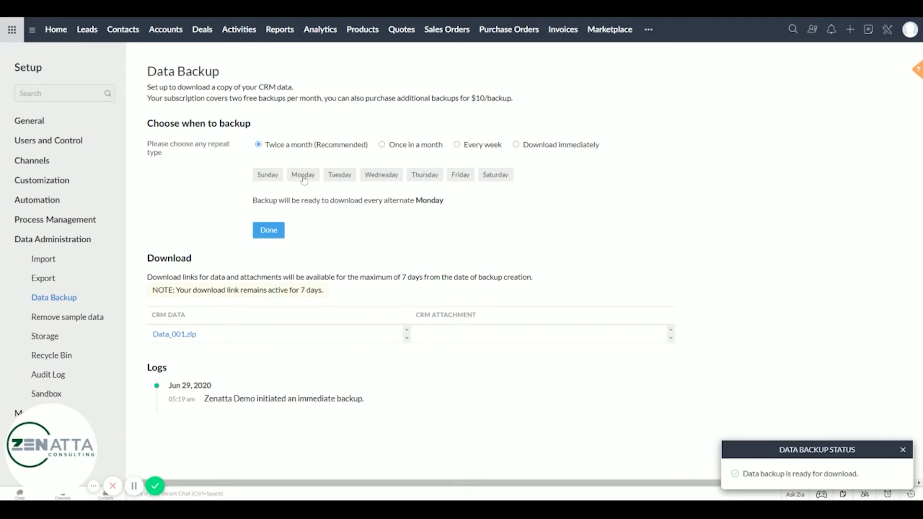
pyautogui.moveTo(379, 273)
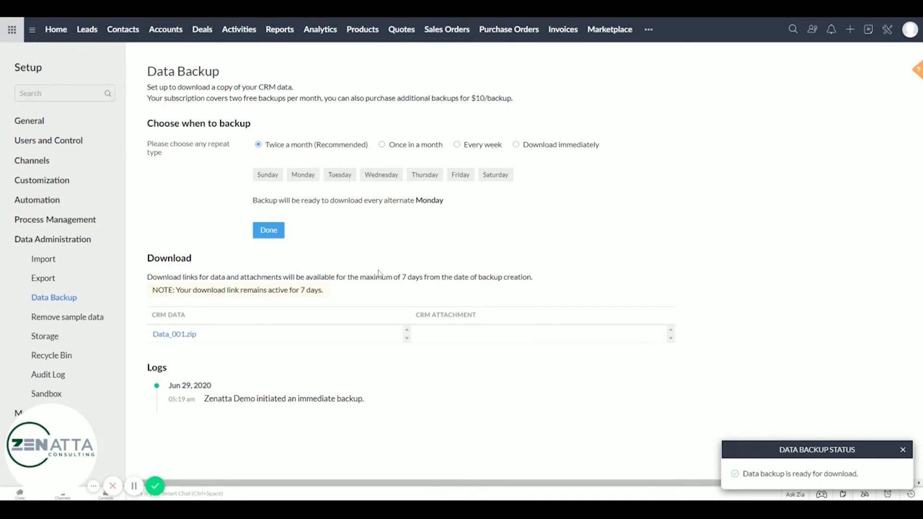
pyautogui.moveTo(374, 274)
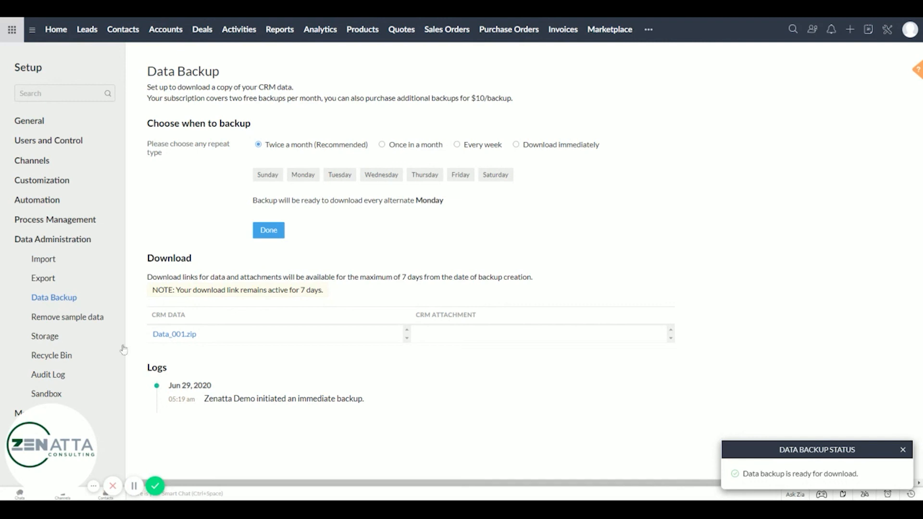
pyautogui.moveTo(175, 340)
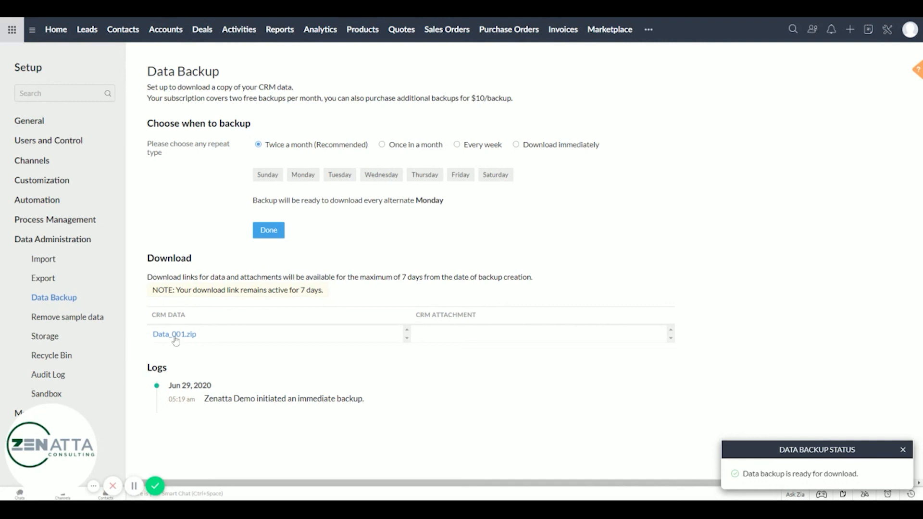